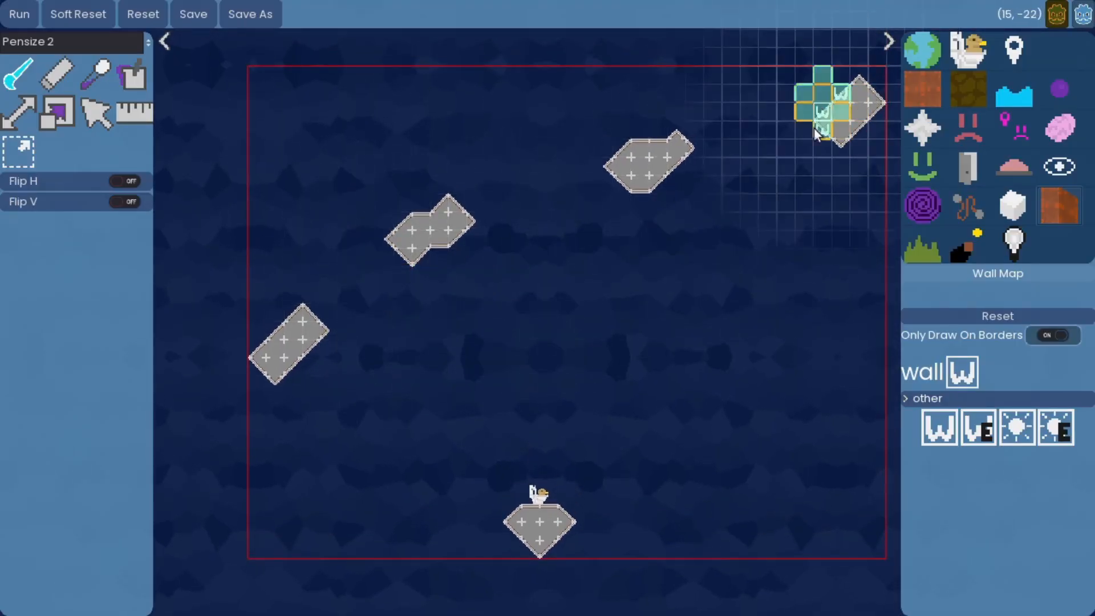
- Paint wall tiles across the level's top-right corner with the Wall Map brush
left_click_drag(825, 105, 367, 265)
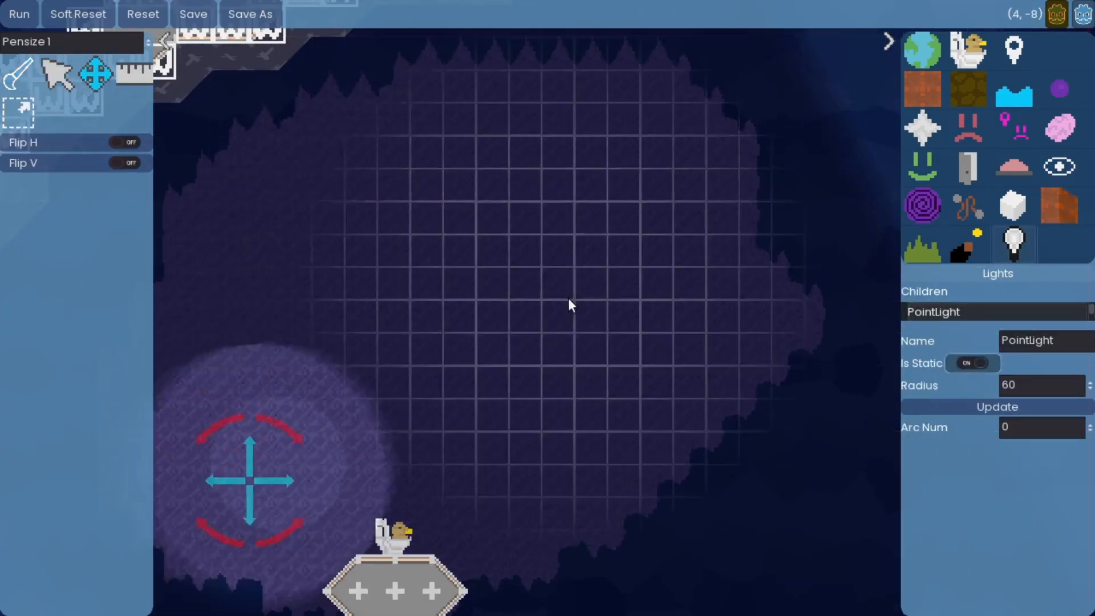
- Move the radius-60 static point light up to the top of the purple cave
left_click_drag(250, 480, 460, 147)
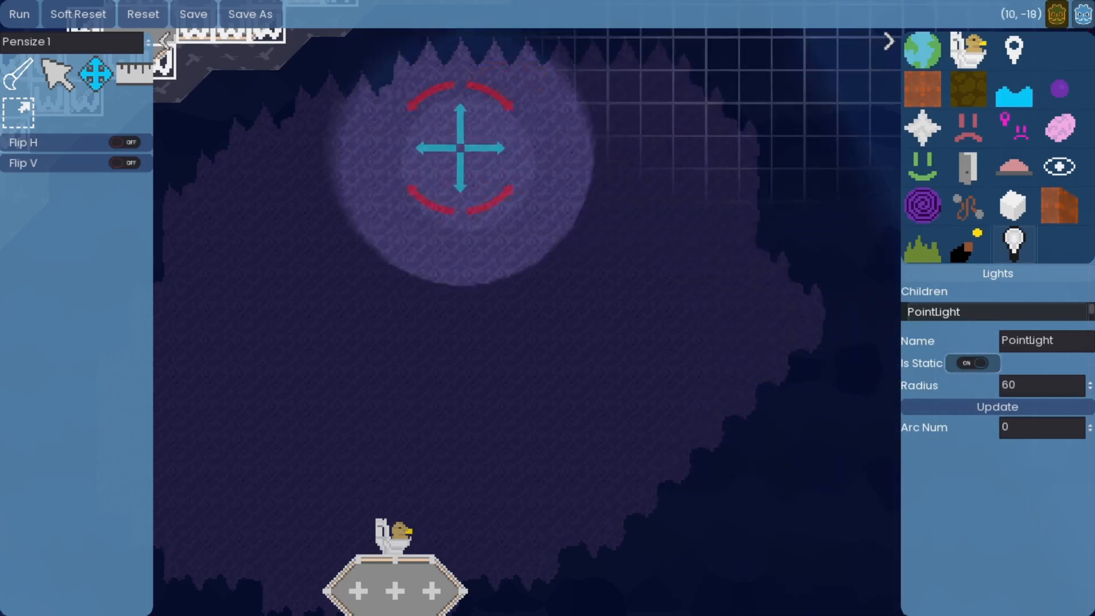
left_click(19, 13)
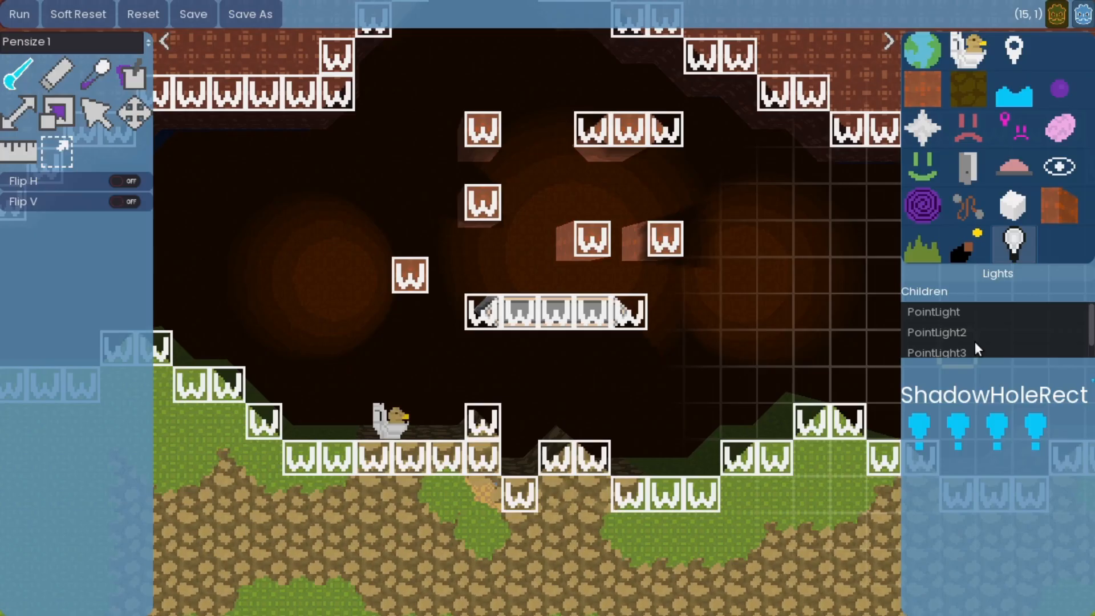
- Select PointLight3 to show its settings: not static, radius 55
left_click(936, 352)
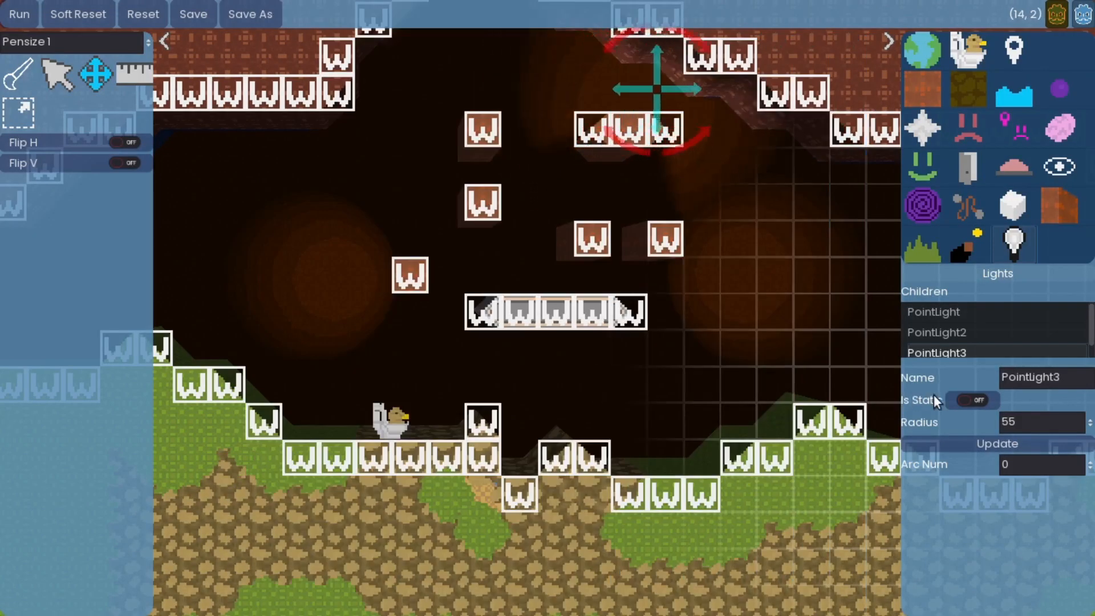
- Open the sandy cave level and make its radius-45 PointLight static
left_click_drag(653, 90, 555, 178)
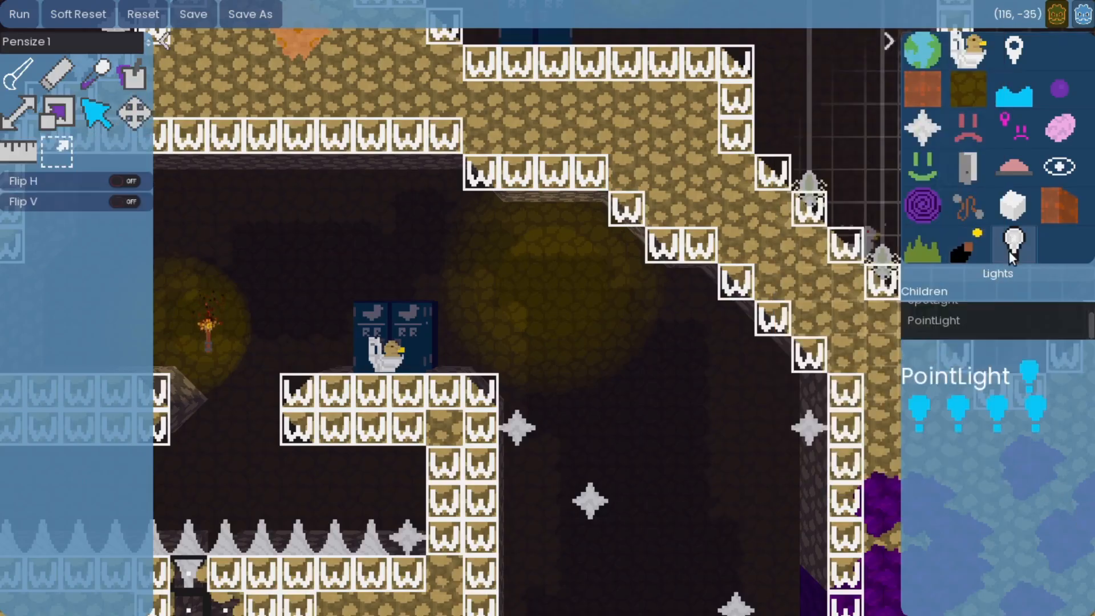
left_click(933, 320)
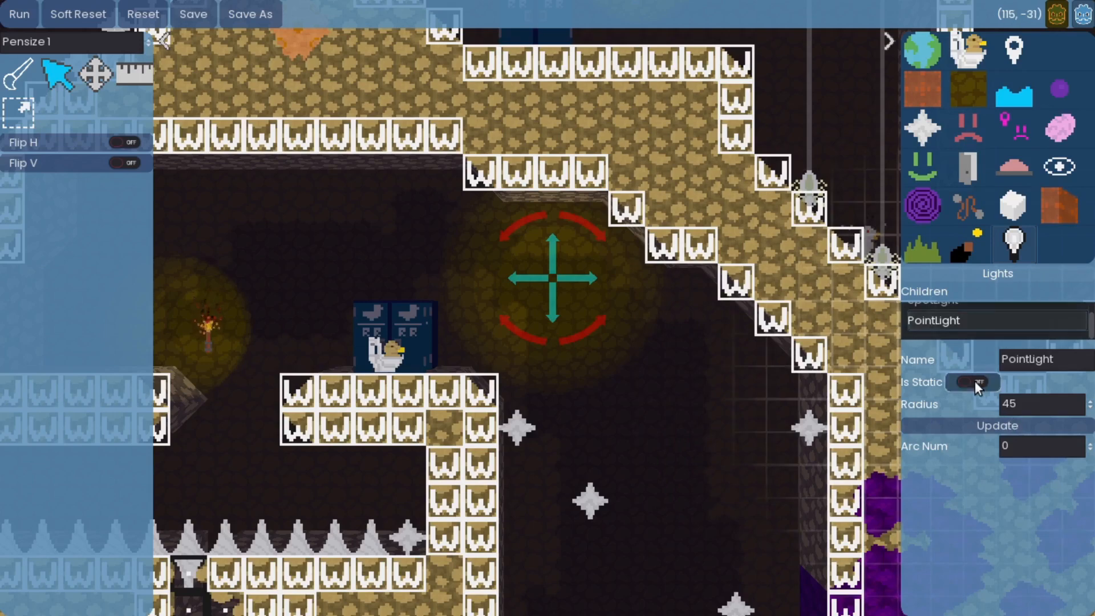
left_click(973, 382)
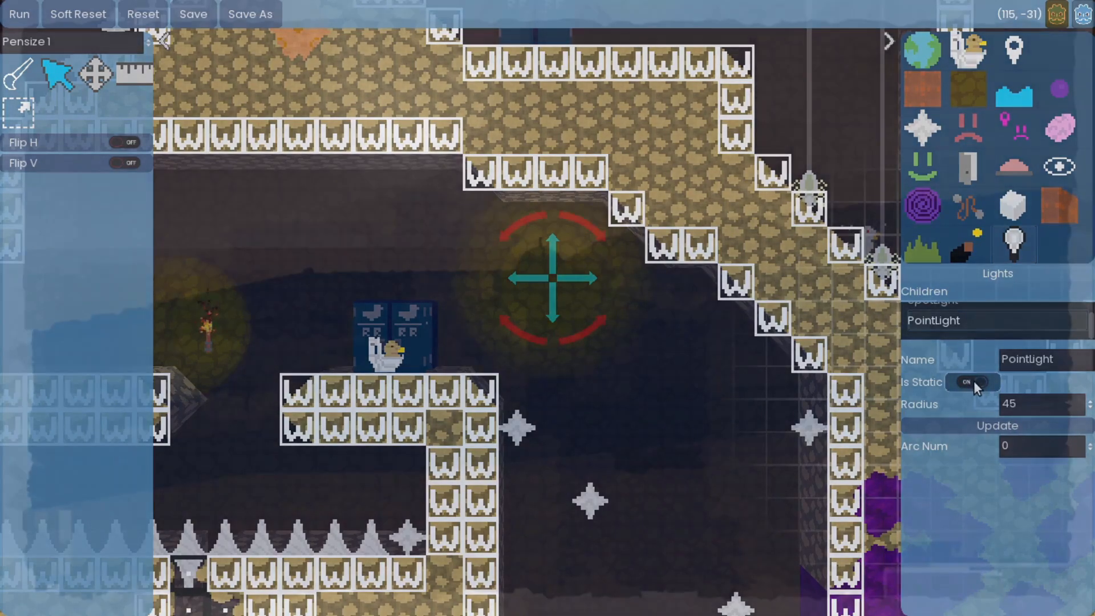